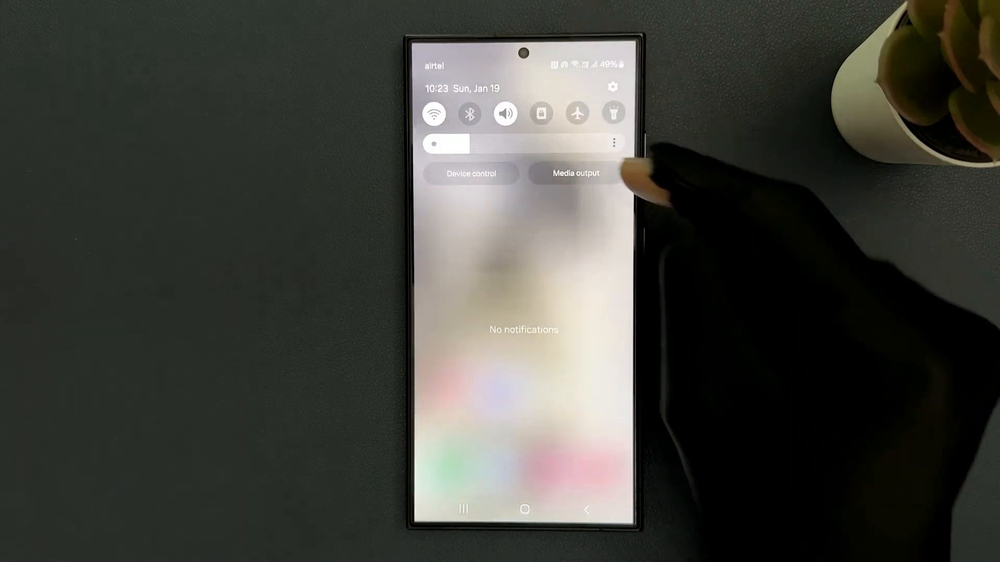
Step: Go from the quick panel through Settings and Connections to Mobile Hotspot and Tethering
{"action": "left_click", "coordinate": [611, 87]}
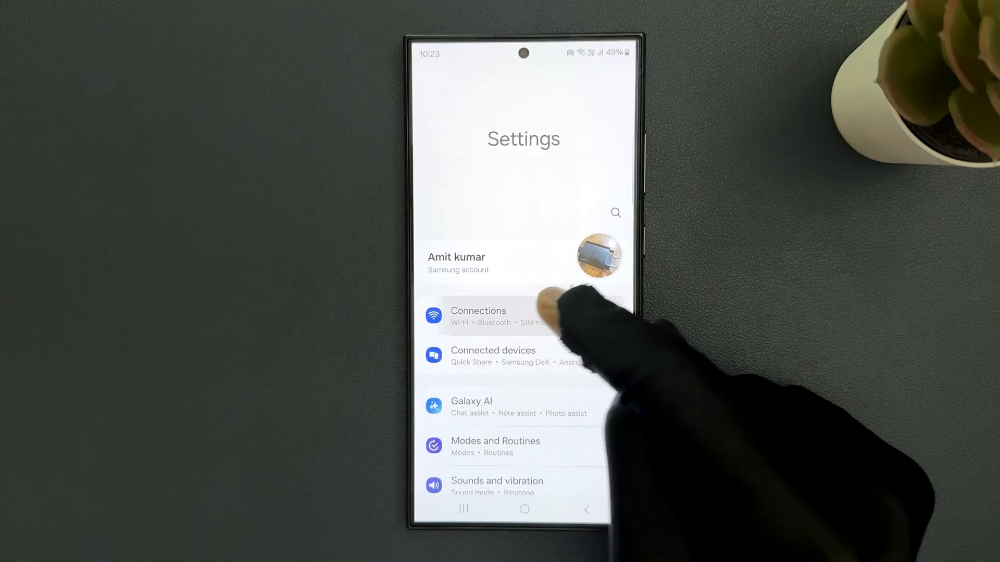
{"action": "left_click", "coordinate": [478, 316]}
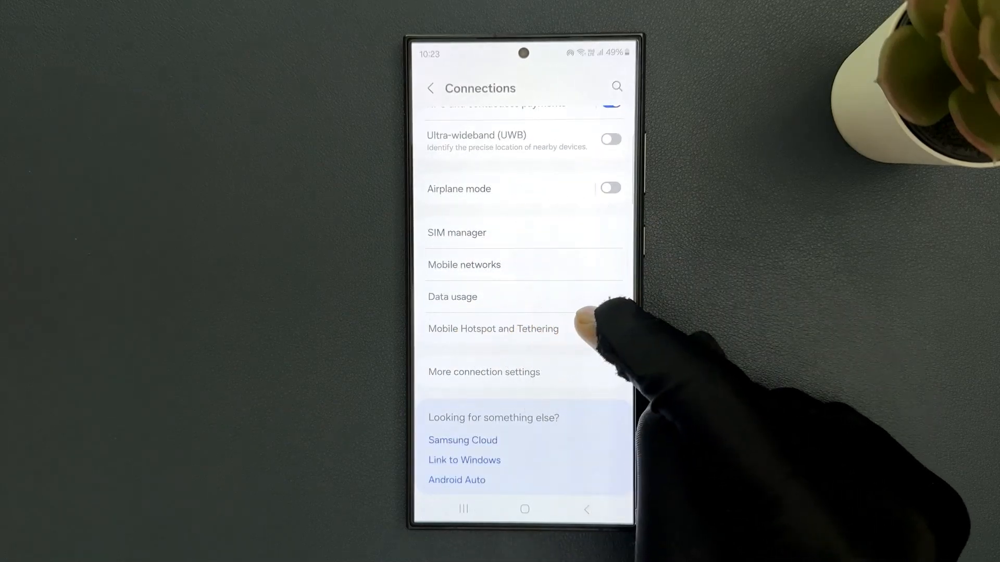
{"action": "left_click", "coordinate": [493, 329]}
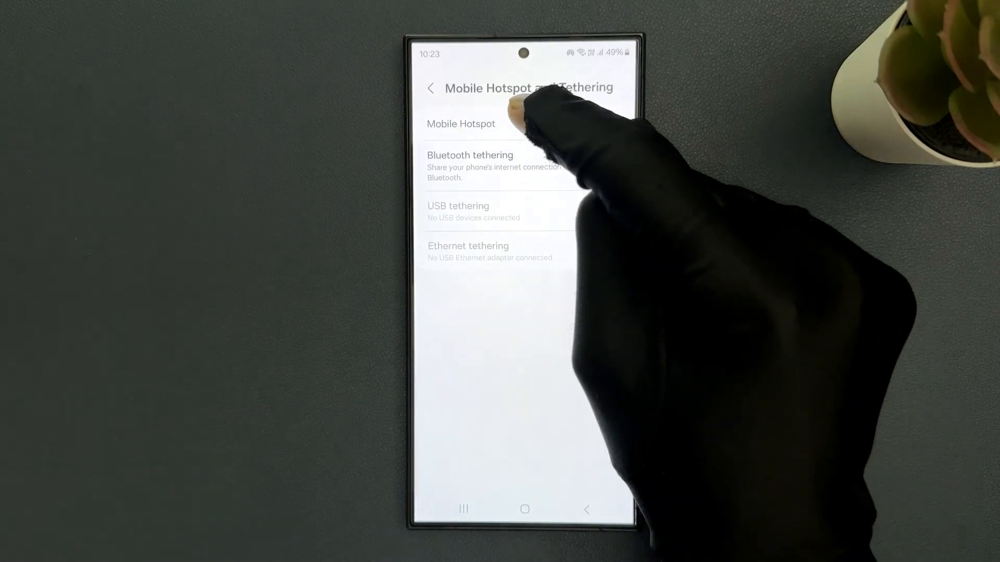
Step: Open Configure Mobile Hotspot for 'Galaxy S24 Ultra' and expand the Security dropdown
{"action": "left_click", "coordinate": [461, 124]}
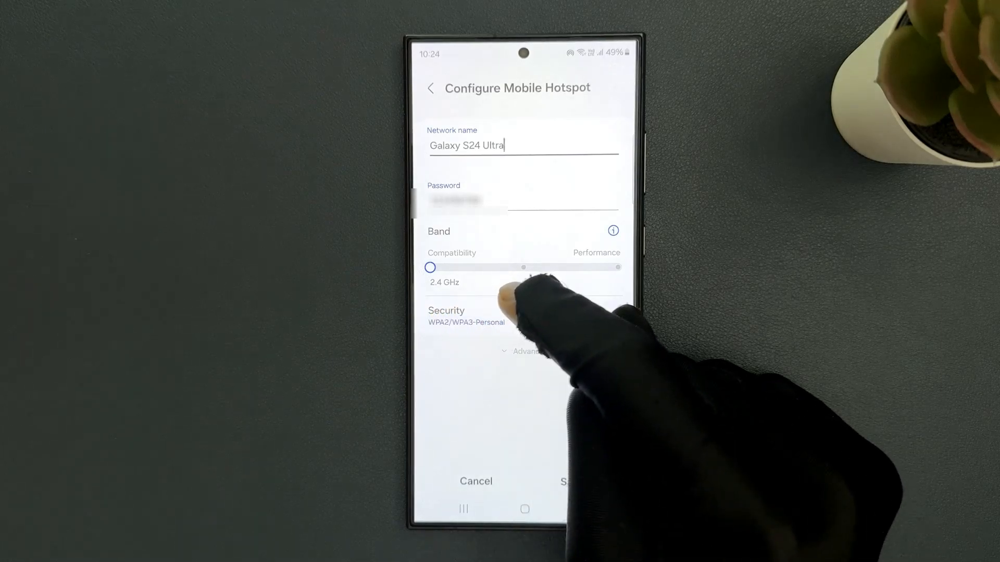
{"action": "left_click", "coordinate": [466, 317]}
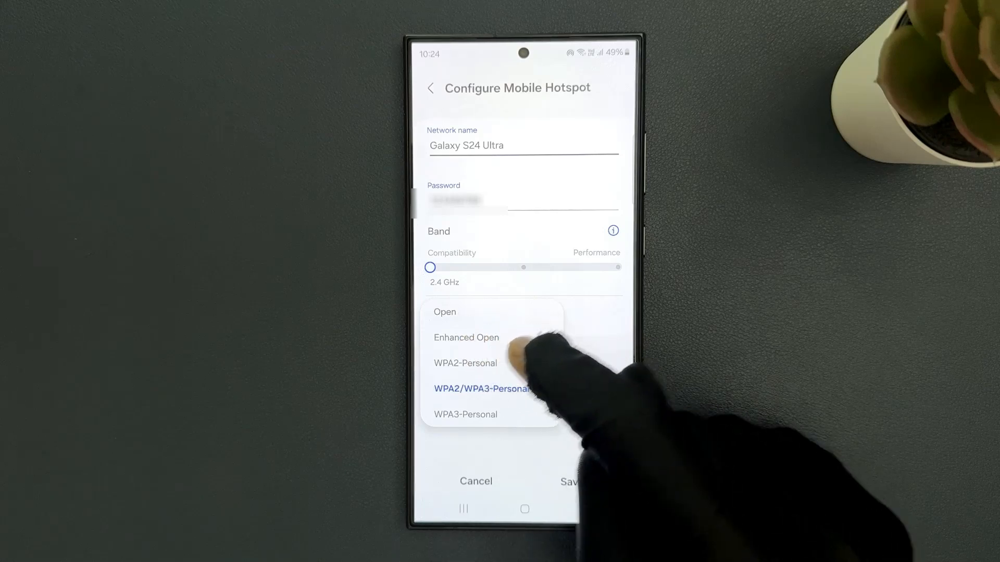
Step: Choose WPA3-Personal from the hotspot Security dropdown
{"action": "left_click", "coordinate": [482, 389]}
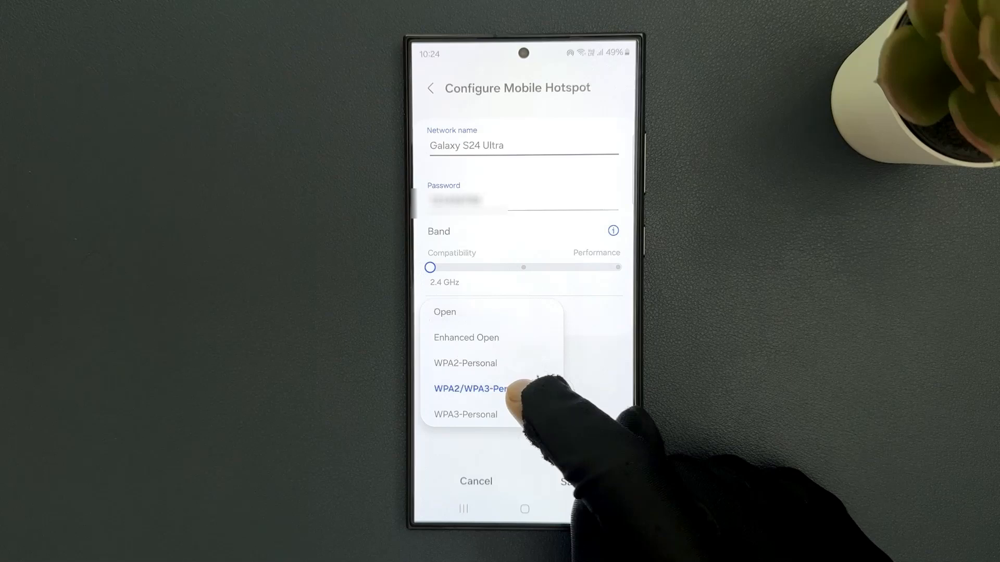
{"action": "left_click", "coordinate": [481, 390]}
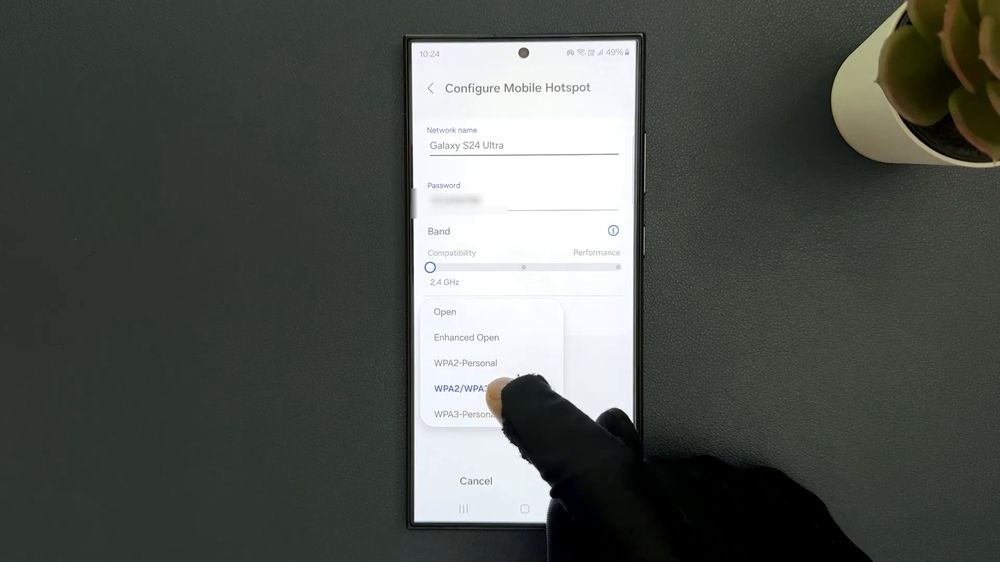
{"action": "left_click", "coordinate": [481, 388]}
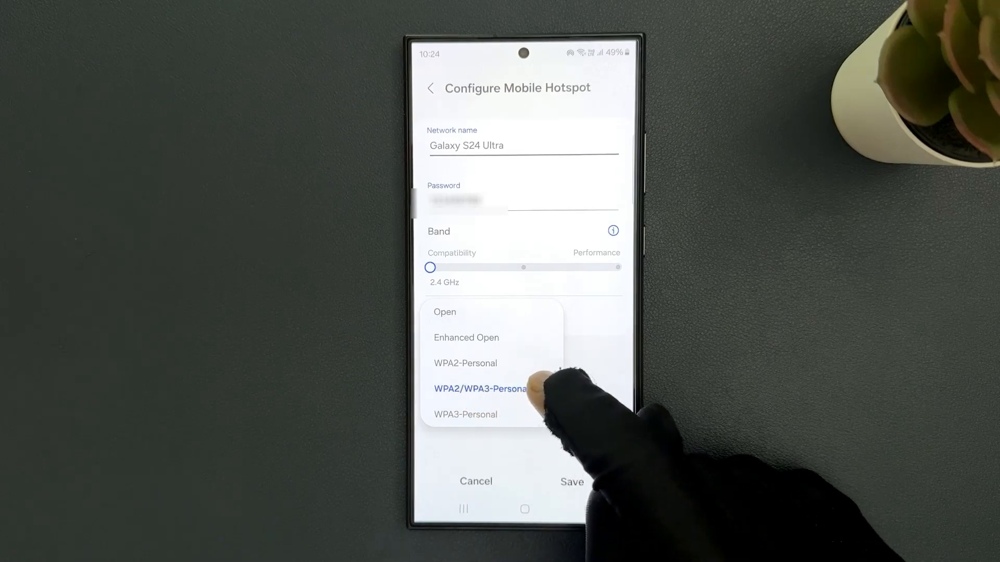
{"action": "left_click", "coordinate": [480, 389]}
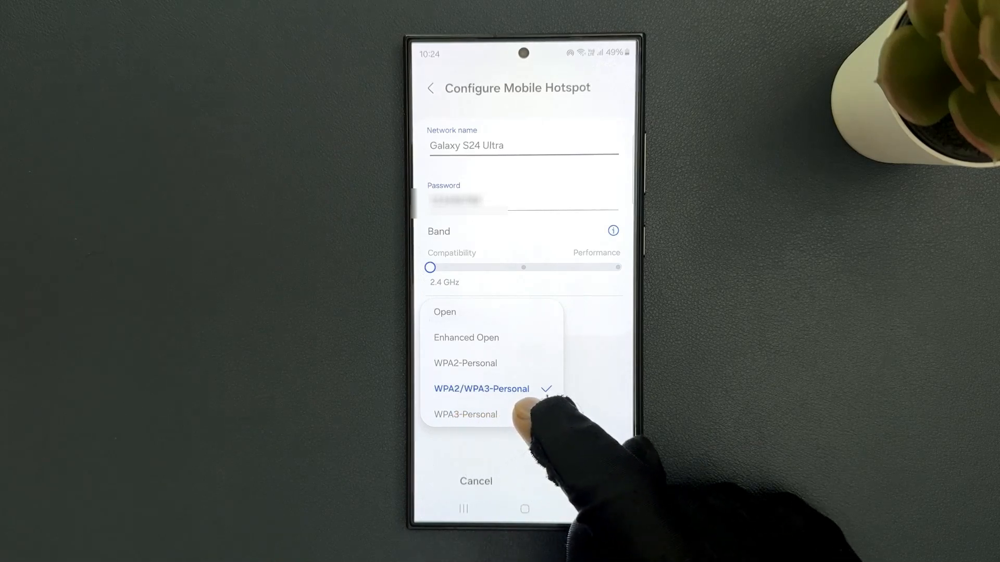
{"action": "left_click", "coordinate": [466, 414]}
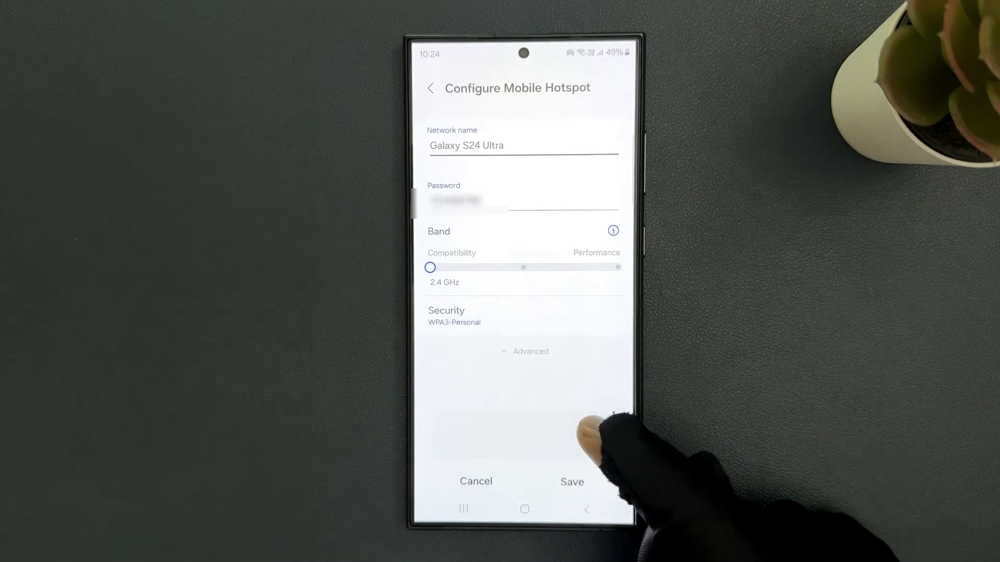
{"action": "left_click", "coordinate": [454, 318]}
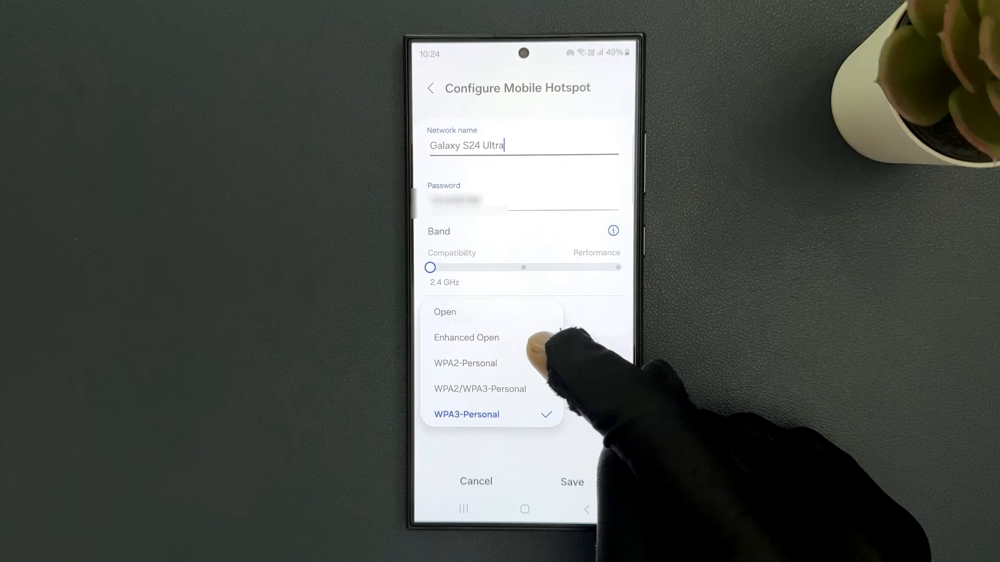
{"action": "left_click", "coordinate": [466, 363]}
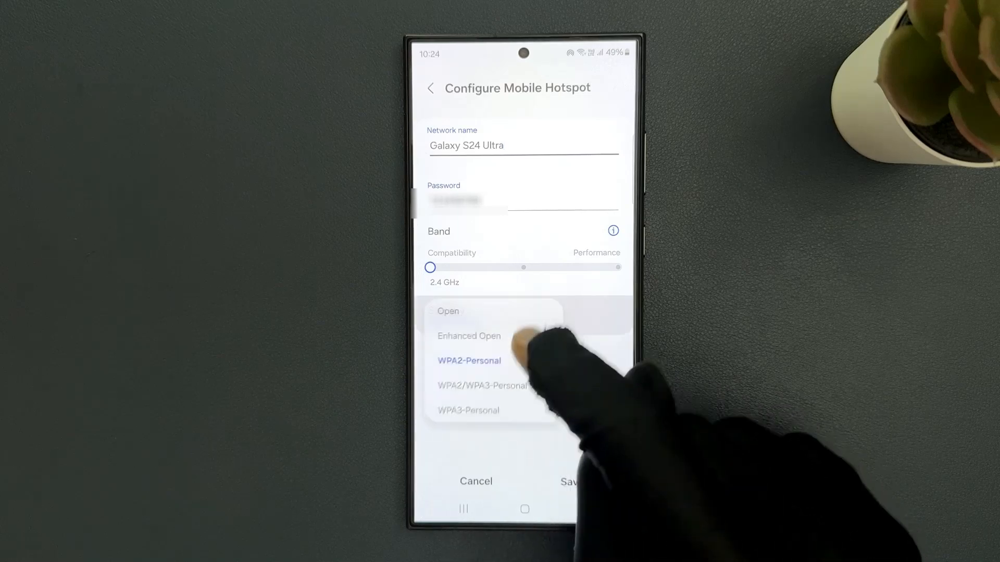
{"action": "left_click", "coordinate": [469, 409]}
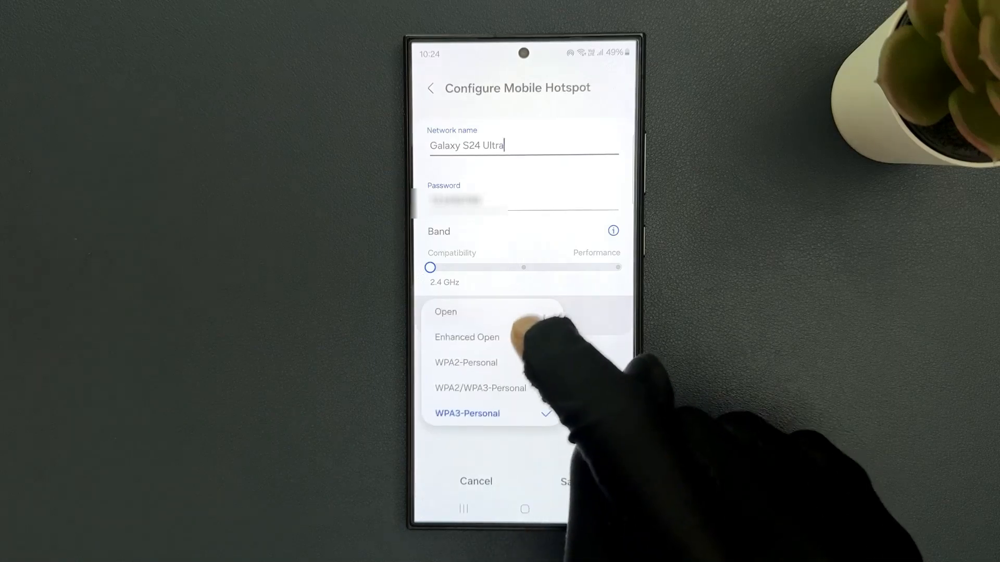
{"action": "left_click", "coordinate": [466, 363]}
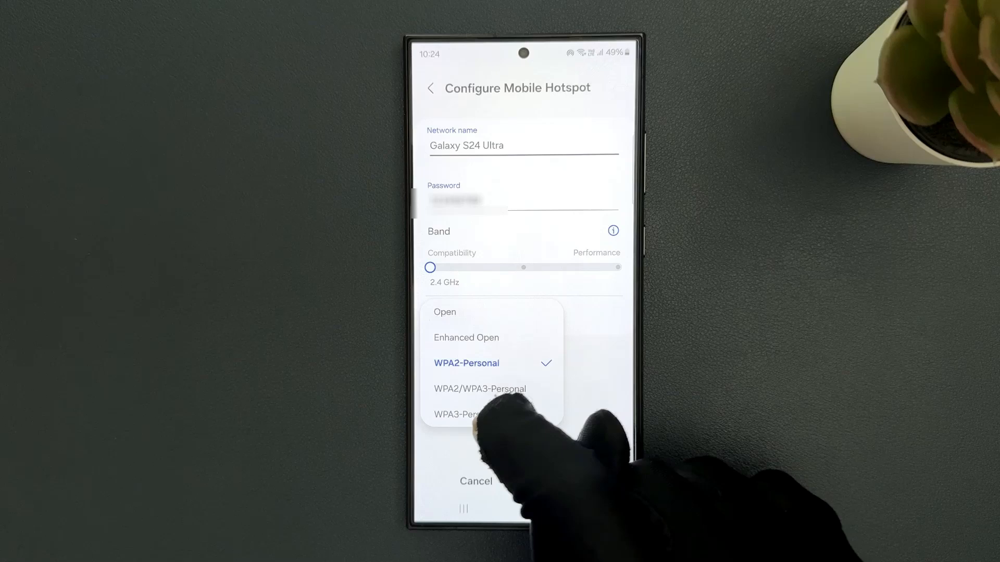
{"action": "left_click", "coordinate": [459, 415]}
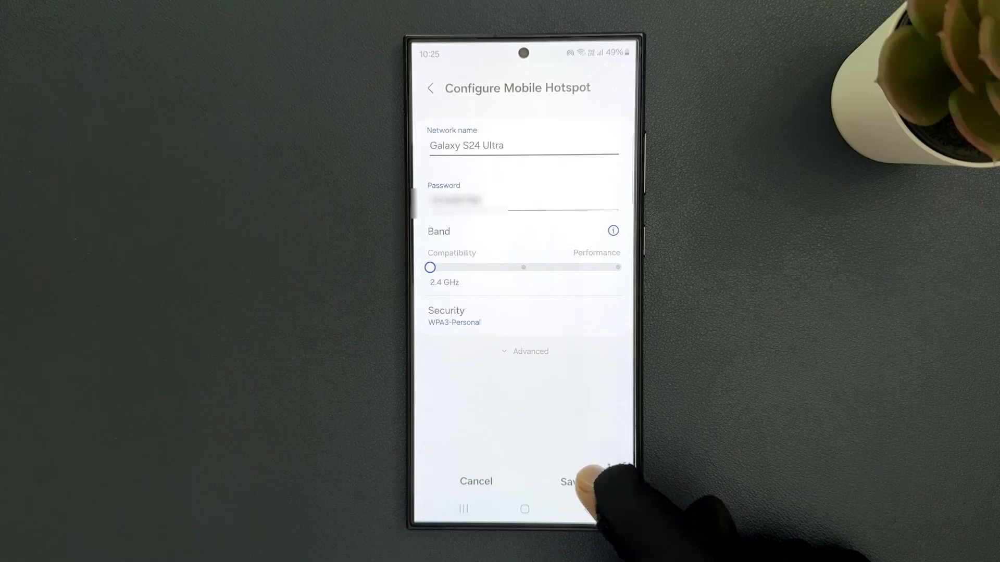
Step: Save the WPA3-Personal hotspot settings and go back to the Connections list
{"action": "left_click", "coordinate": [571, 481]}
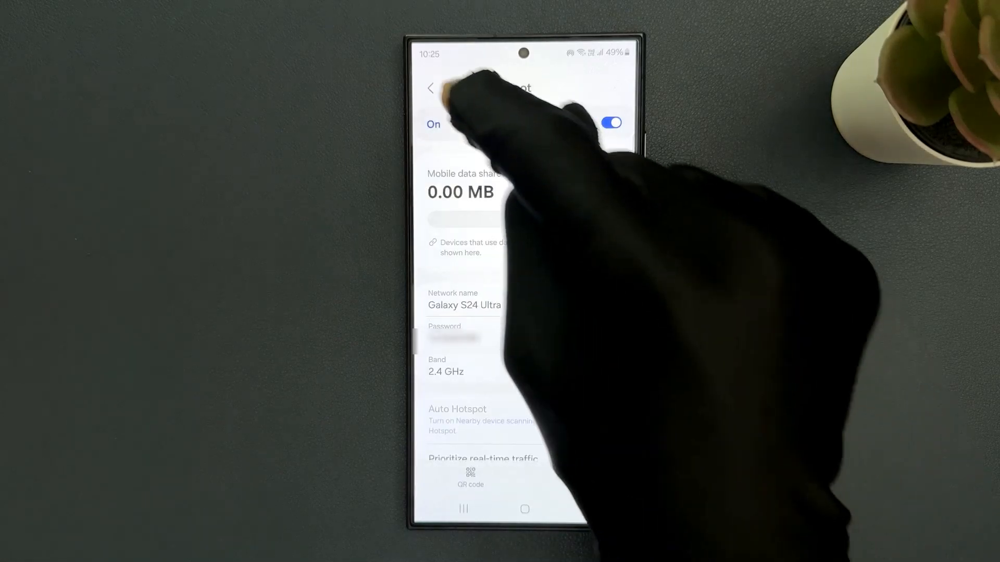
{"action": "left_click", "coordinate": [431, 88]}
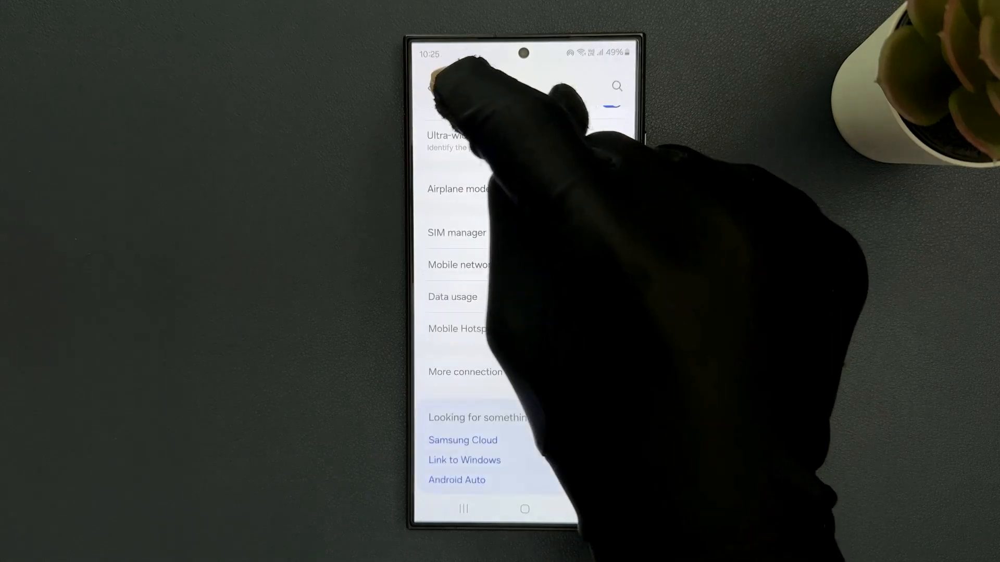